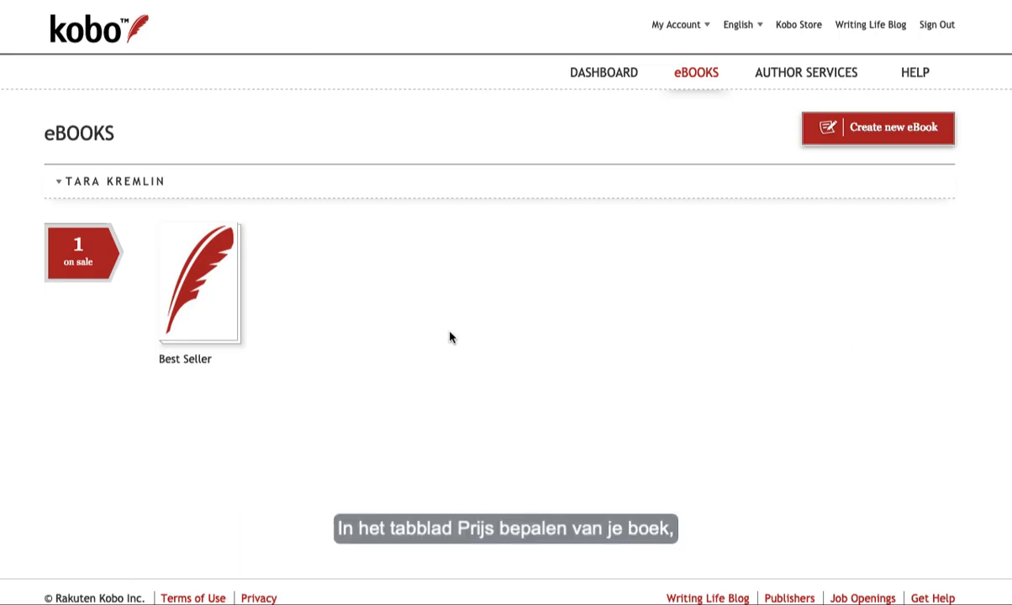
Open the Best Seller eBook and scroll down its price page to Scheduled Price Changes
left_click(199, 281)
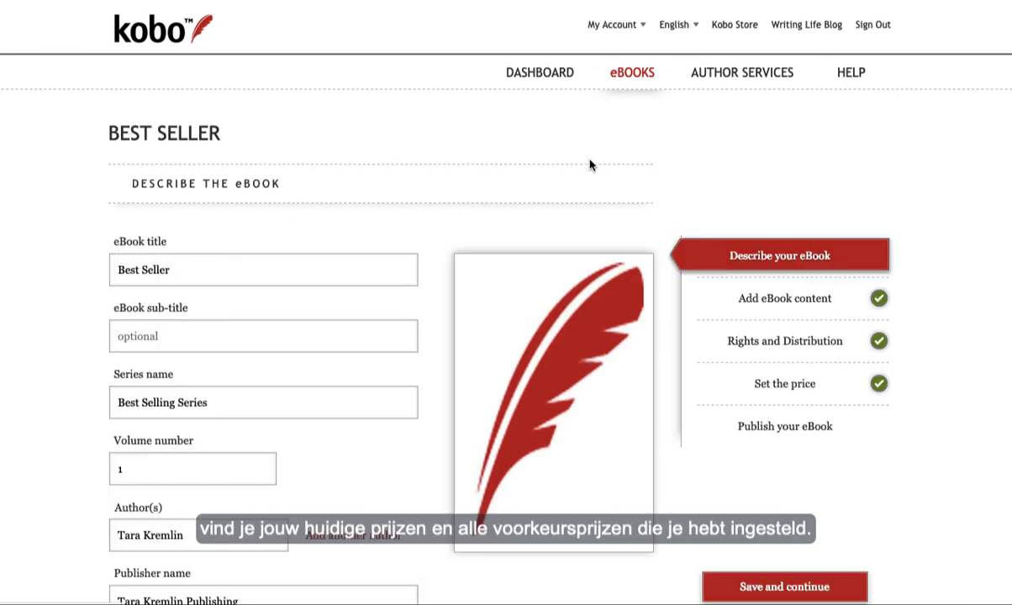
scroll("down", 3)
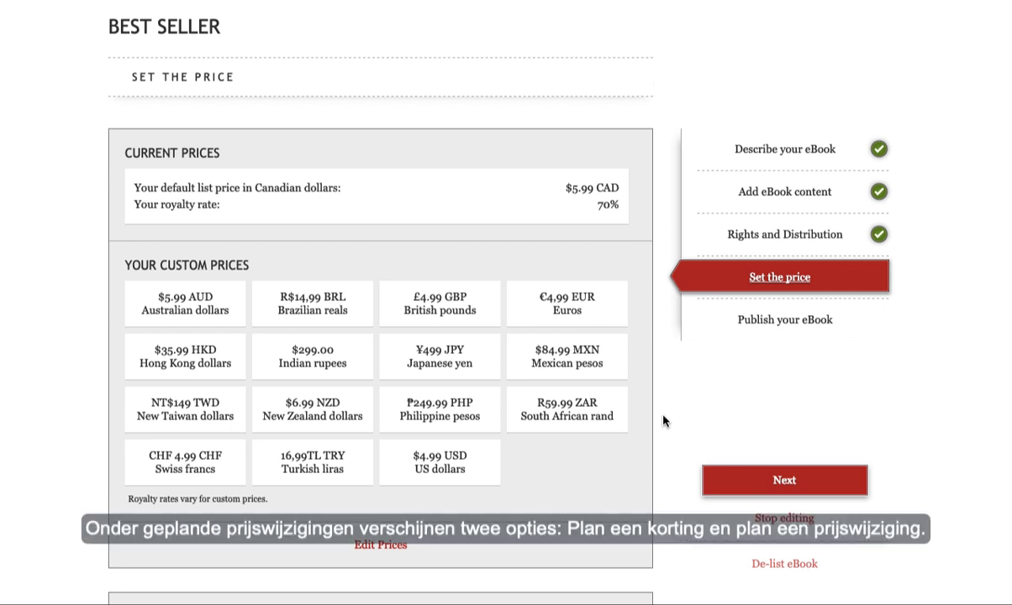
scroll("down", 3)
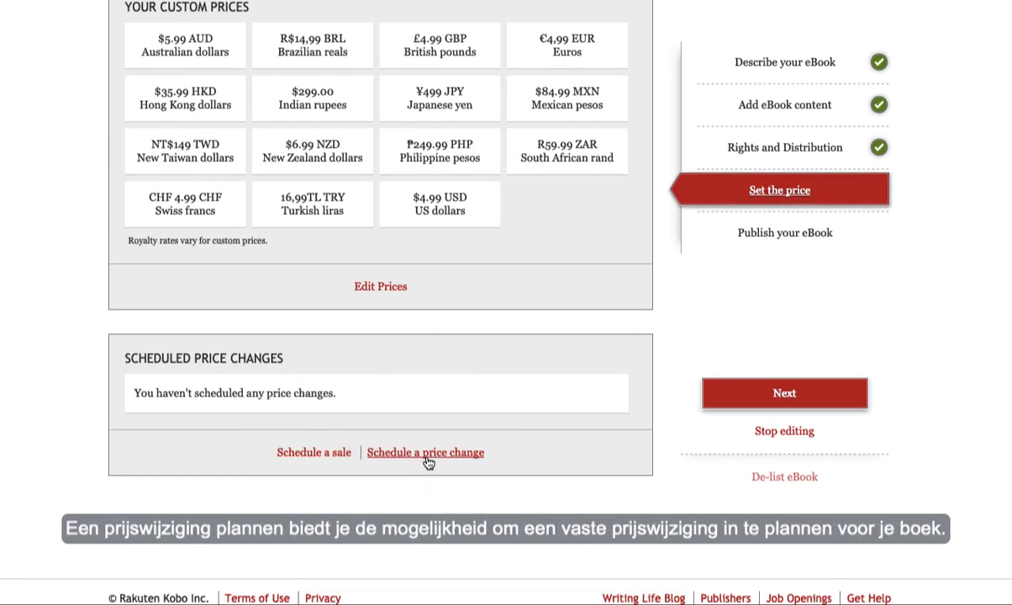
left_click(425, 453)
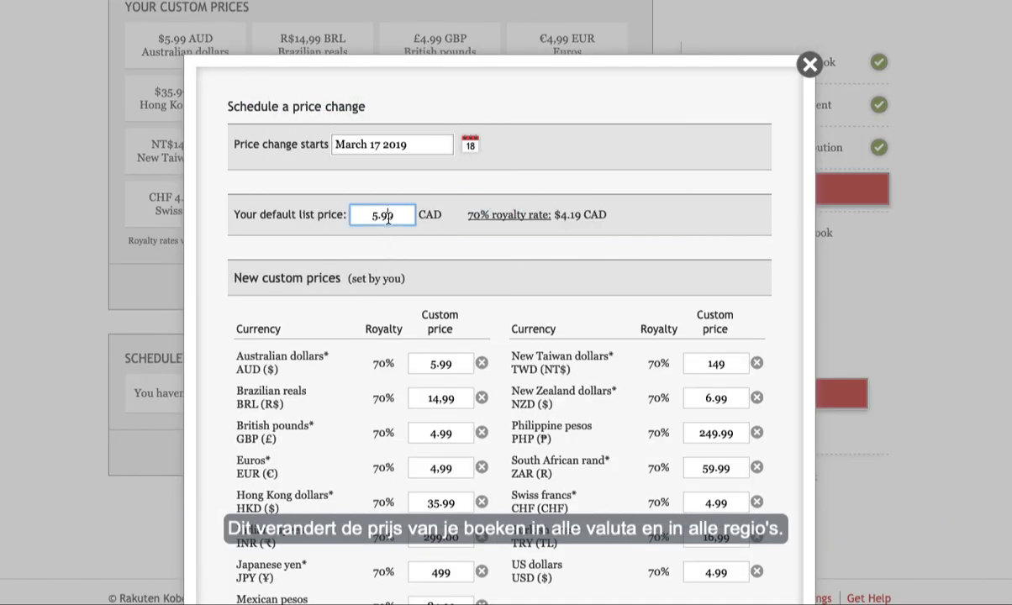
left_click(382, 215)
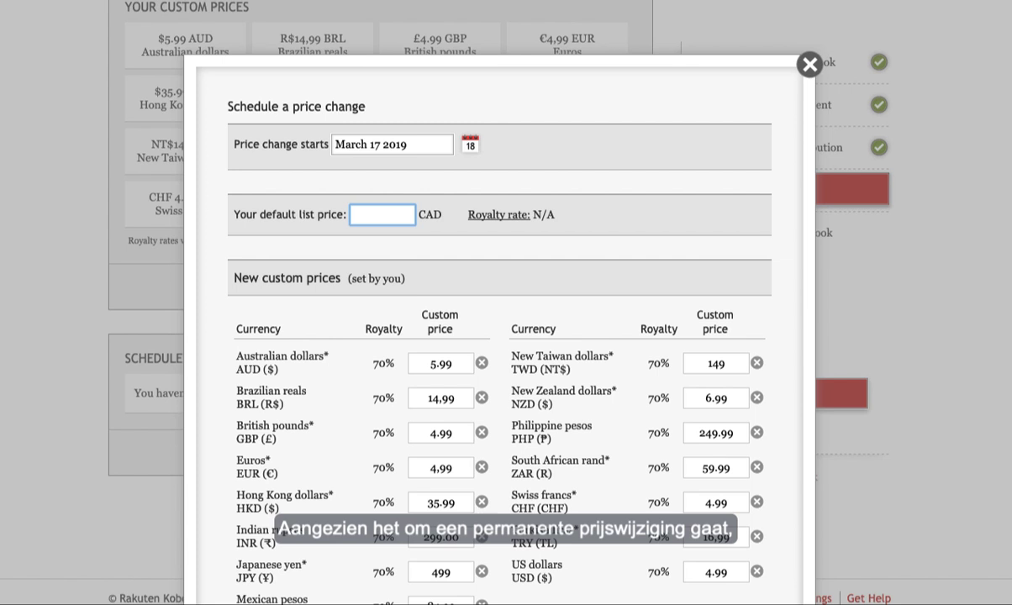
type("1.99")
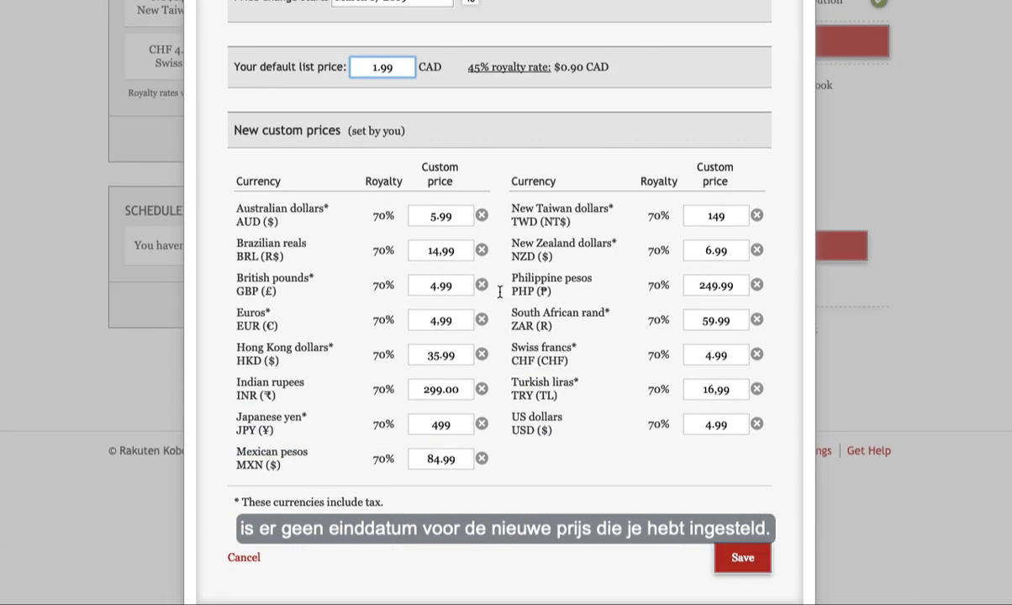
left_click(741, 557)
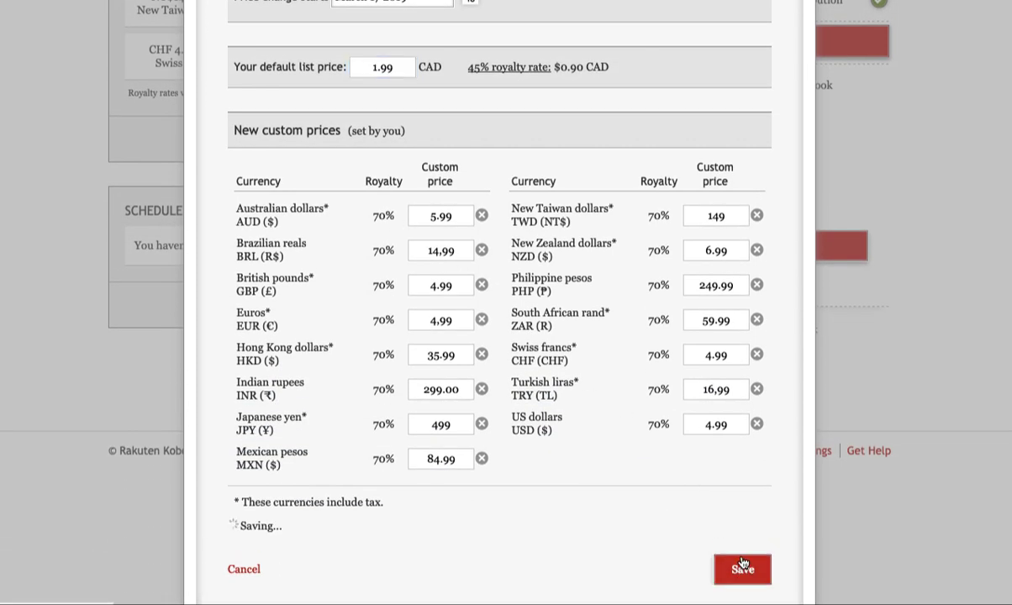
left_click(742, 570)
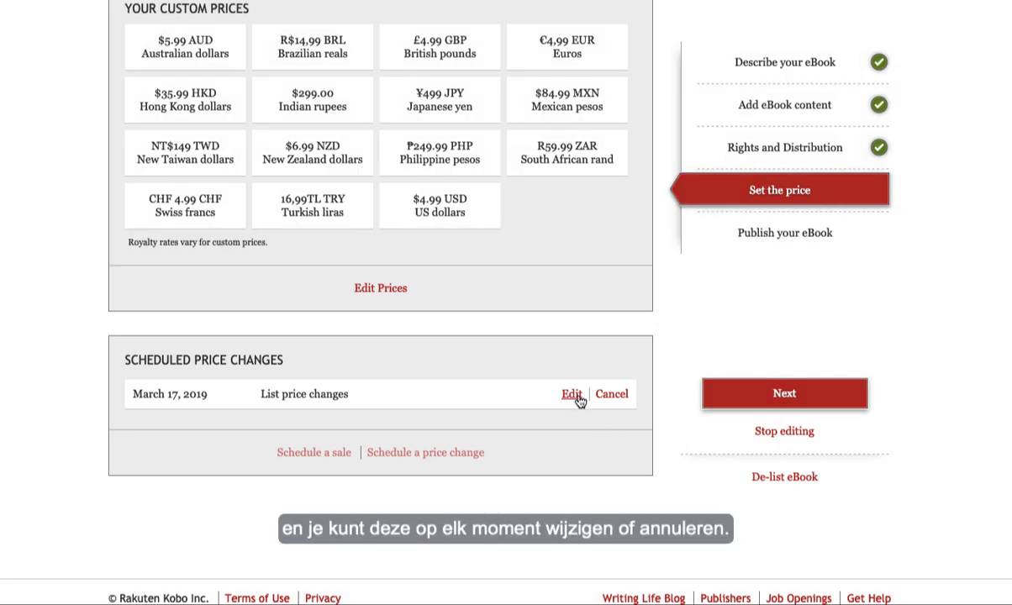
left_click(611, 393)
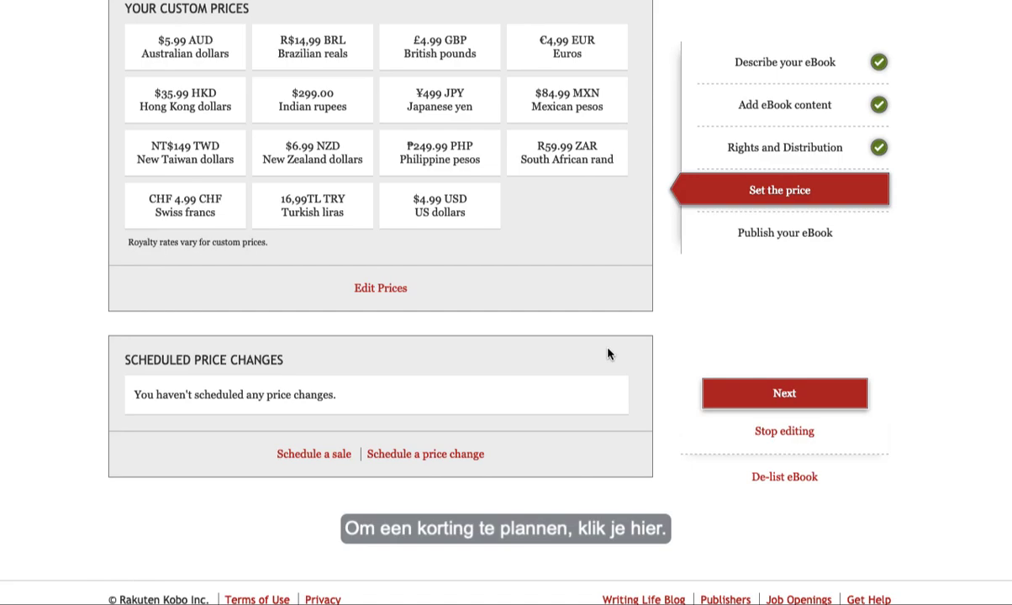
mouse_move(314, 454)
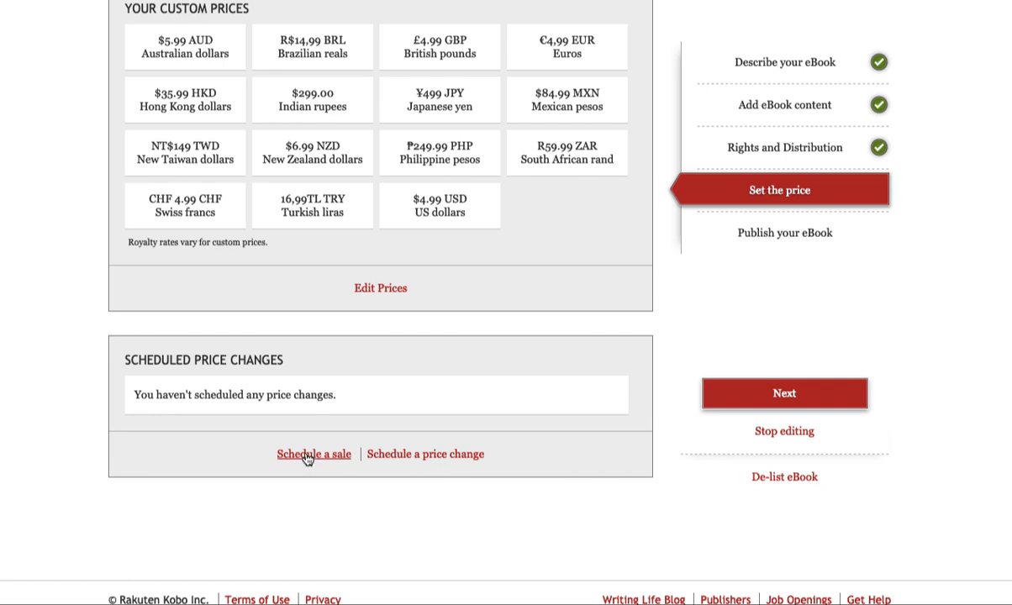
Schedule a Best Seller sale running March 17 to March 31, 2019
left_click(314, 454)
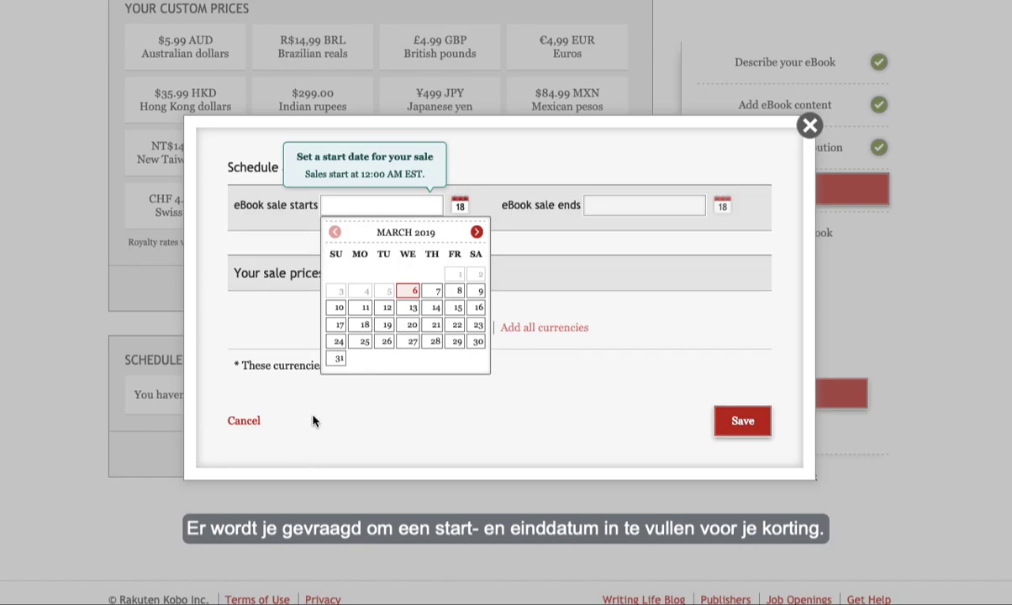
left_click(339, 325)
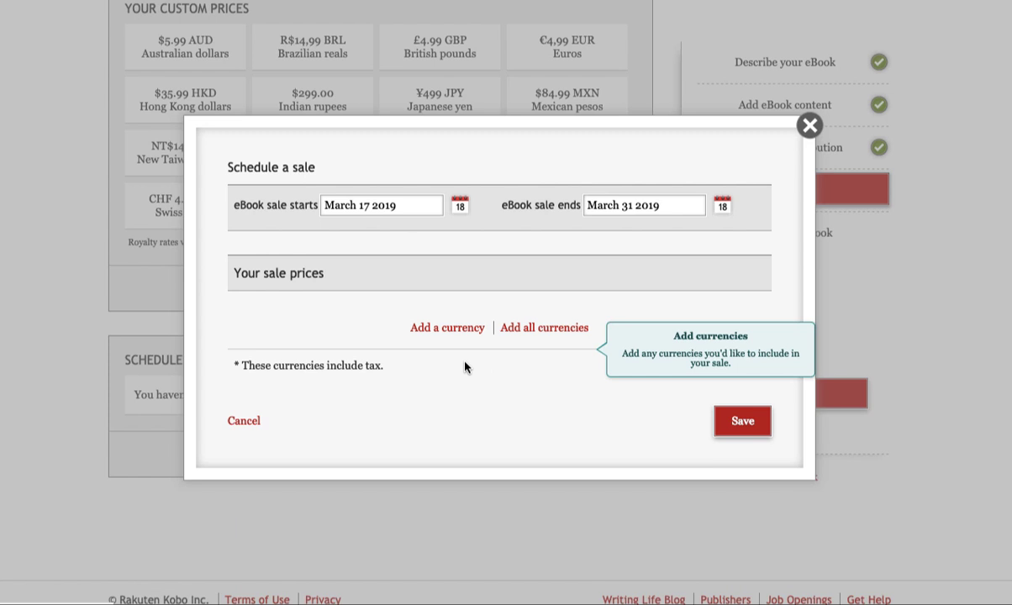
mouse_move(447, 327)
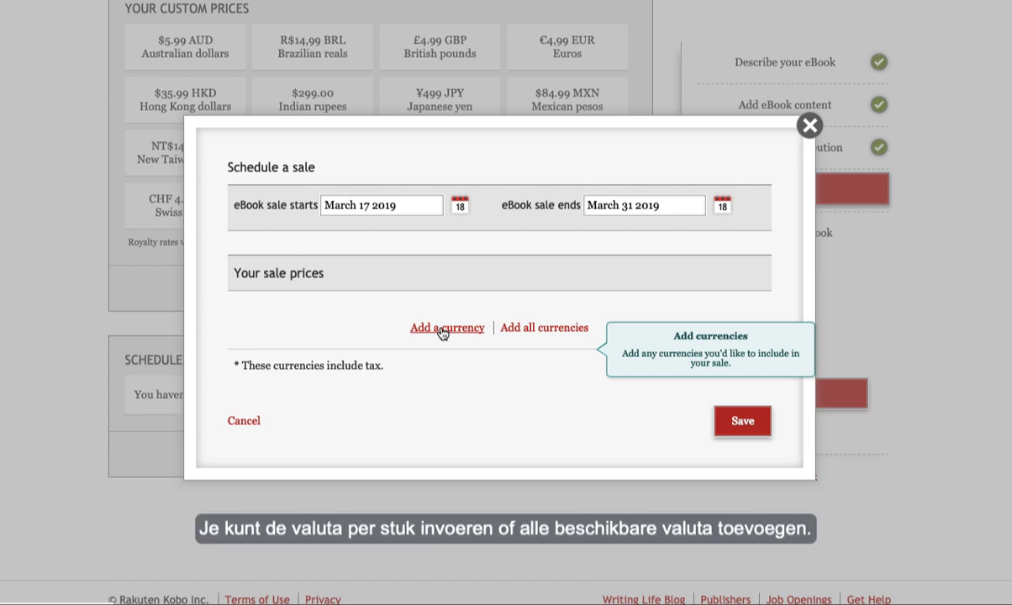
Enter a 1.99 US dollar sale price, add all currencies, and save the sale
left_click(447, 328)
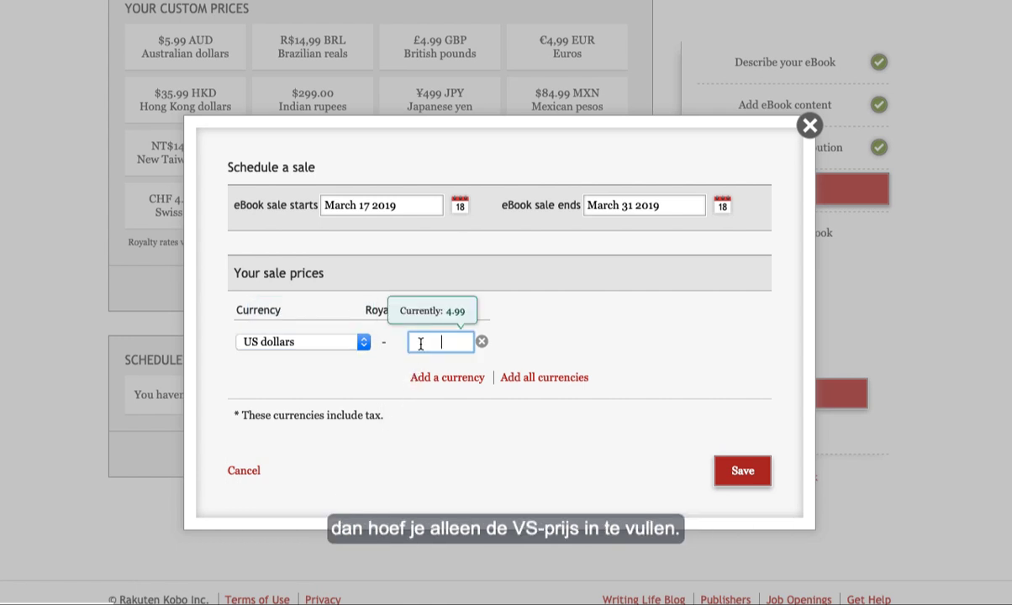
type("1.99")
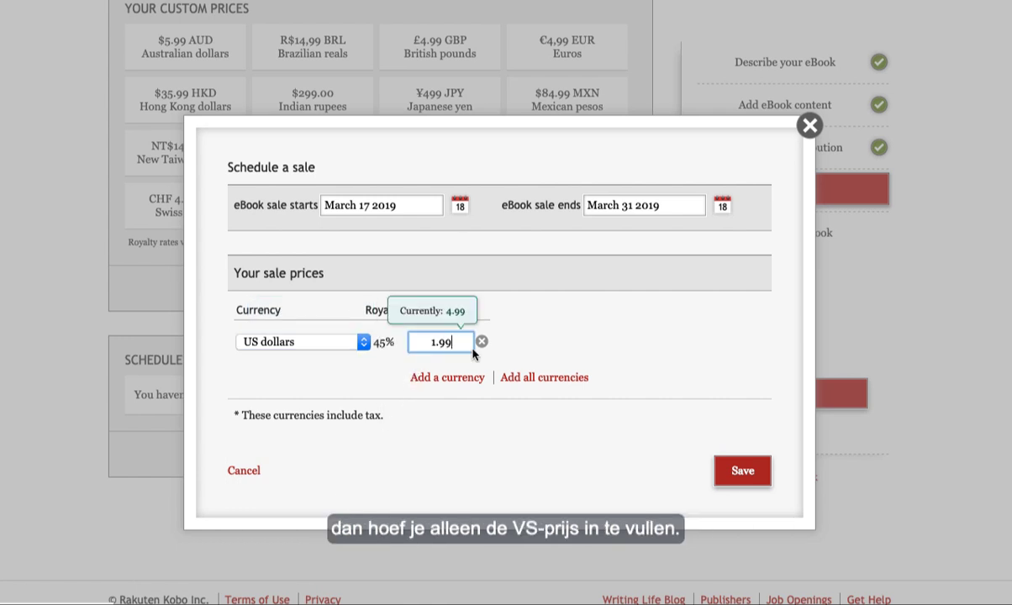
key("Backspace")
type("0")
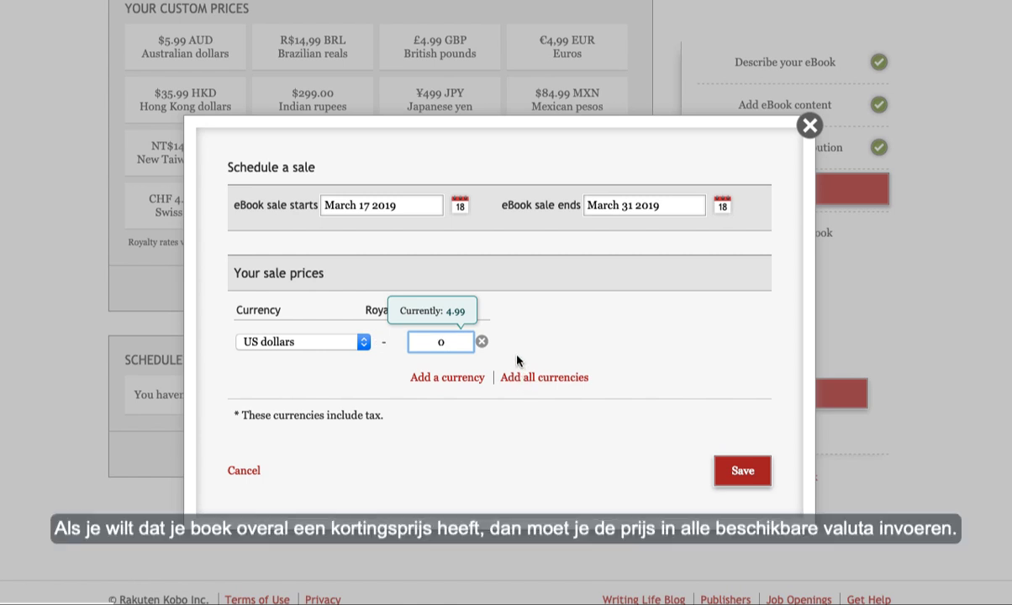
left_click(544, 376)
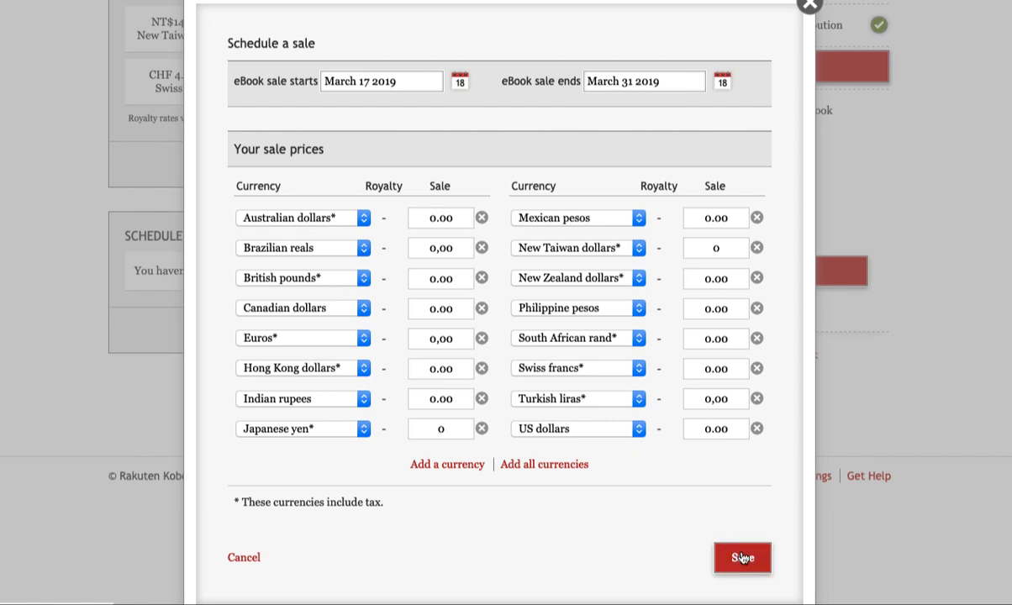
left_click(741, 558)
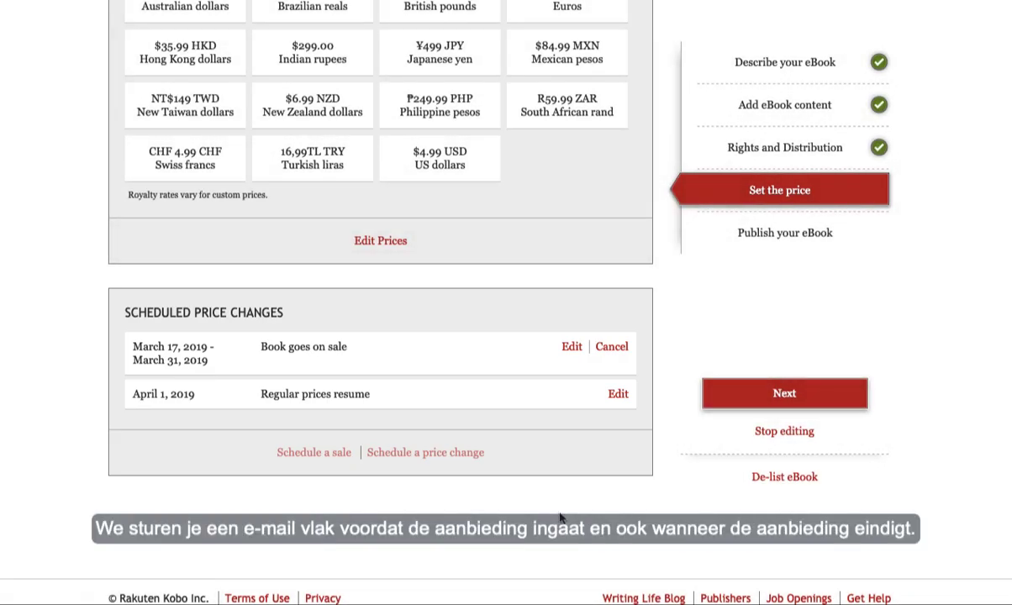